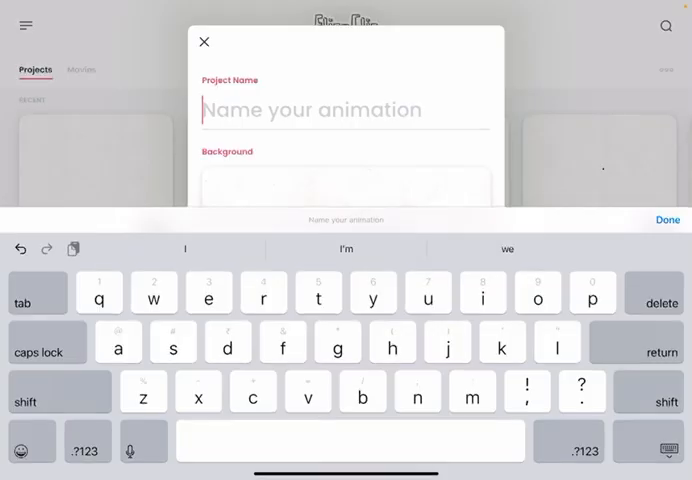
Name the project 'eyes', accept the YouTube 1080p canvas warning, and choose 6 FPS
text(eyes)
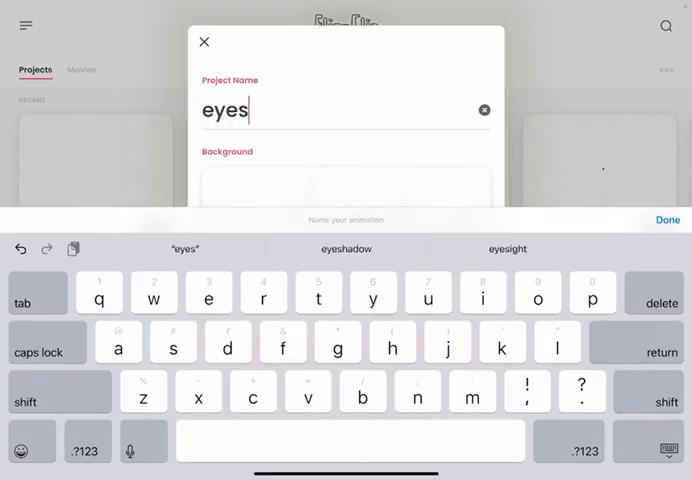
click(666, 219)
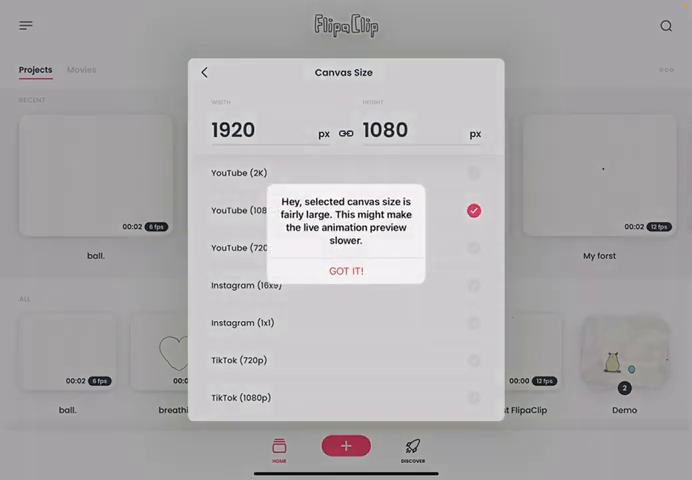
click(346, 271)
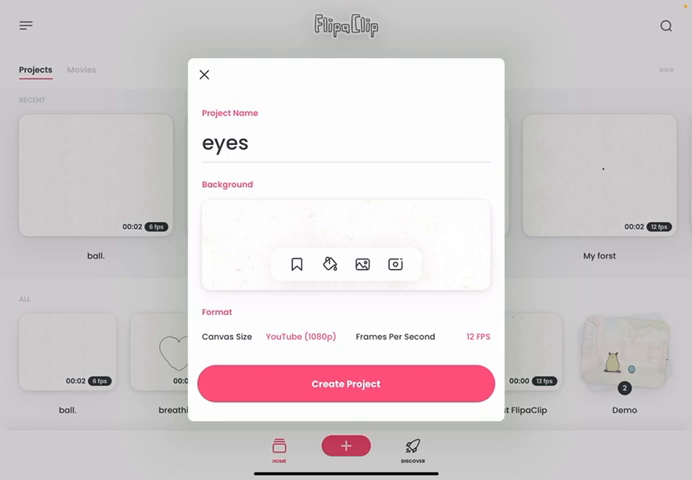
click(477, 336)
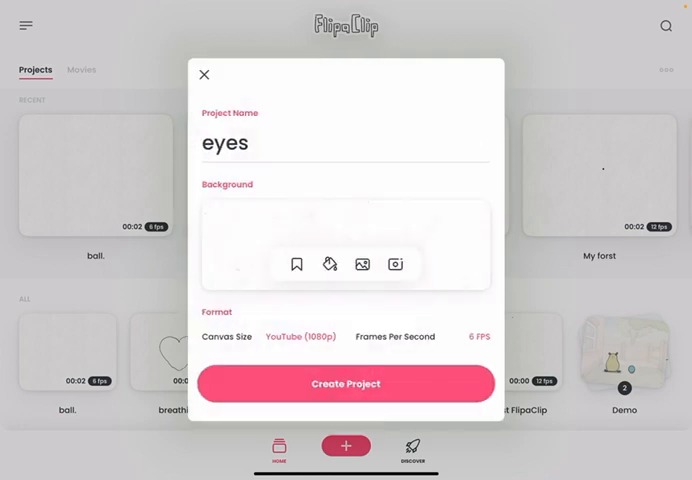
Create the project, then draw two square eyes with pupils and a filled black lower-left square
click(345, 383)
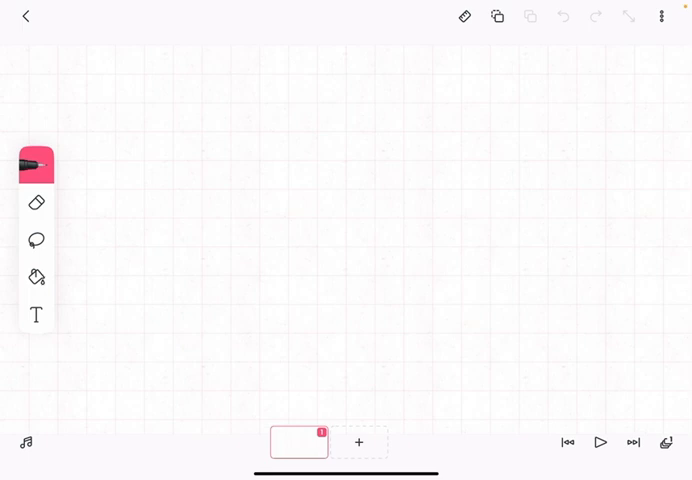
drag(290, 130, 315, 165)
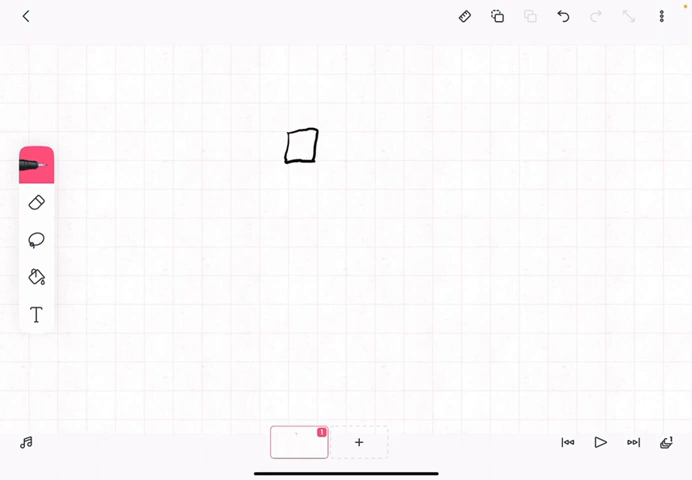
drag(347, 132, 360, 160)
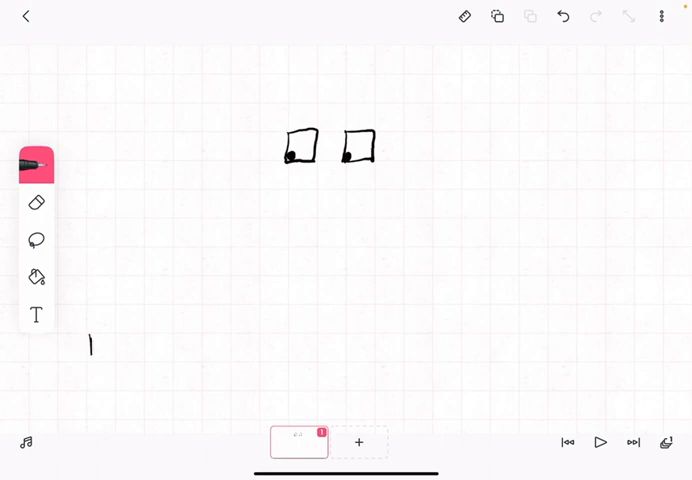
drag(88, 355, 110, 335)
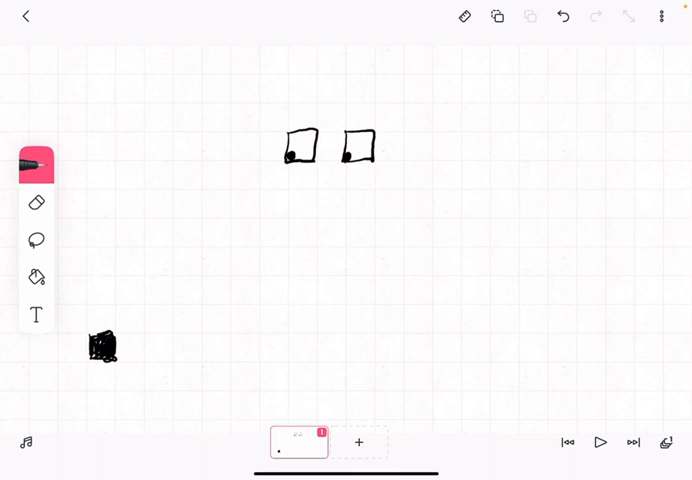
Add new frames for the poses where the square moves right and the pupils follow
click(358, 442)
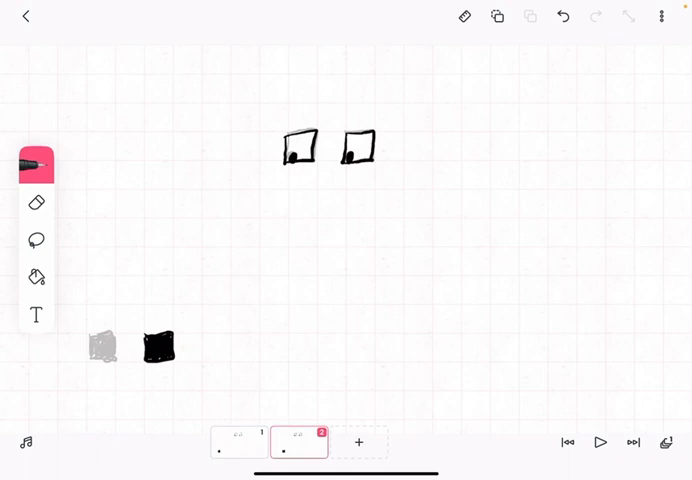
click(358, 442)
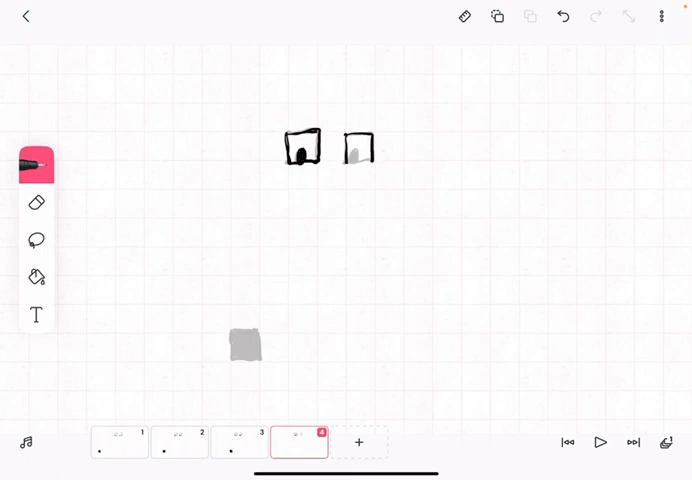
Add another frame and draw the square outline further right with onion skin
click(595, 16)
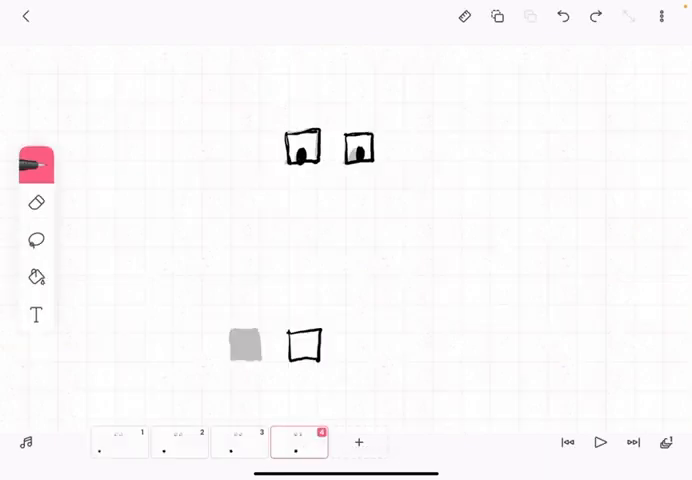
click(358, 442)
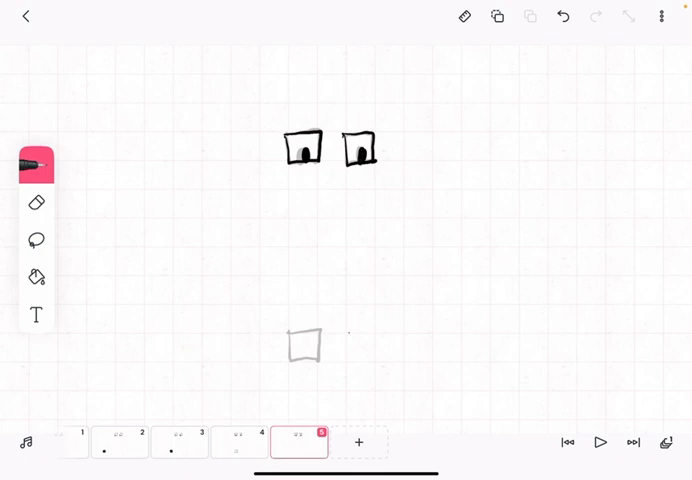
drag(350, 335, 375, 355)
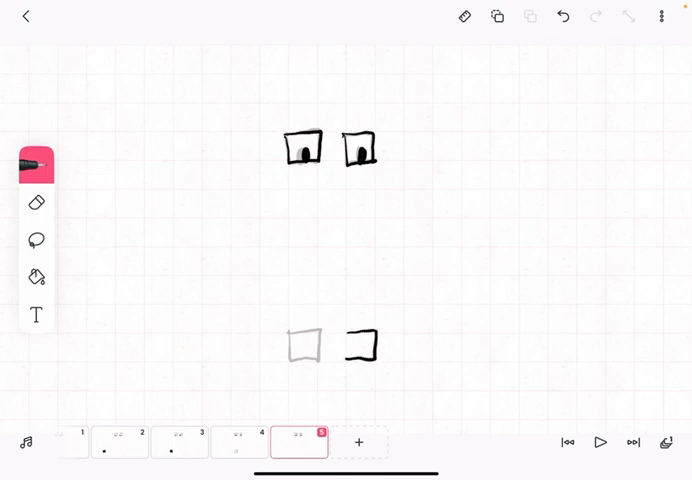
click(361, 345)
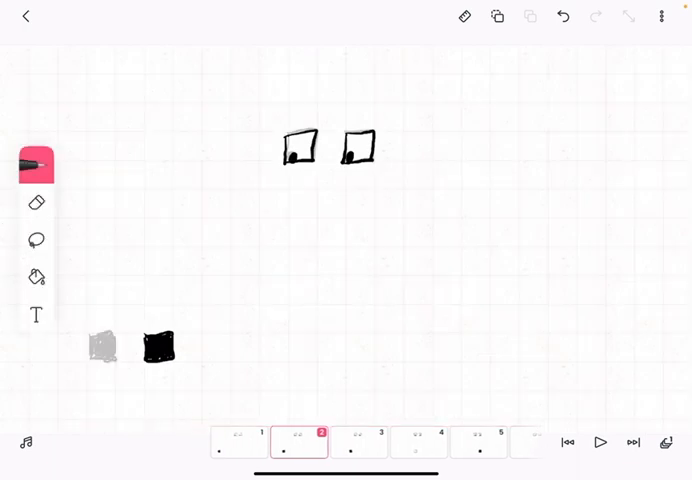
Play the six-frame animation of the pupils tracking the moving black square
click(601, 443)
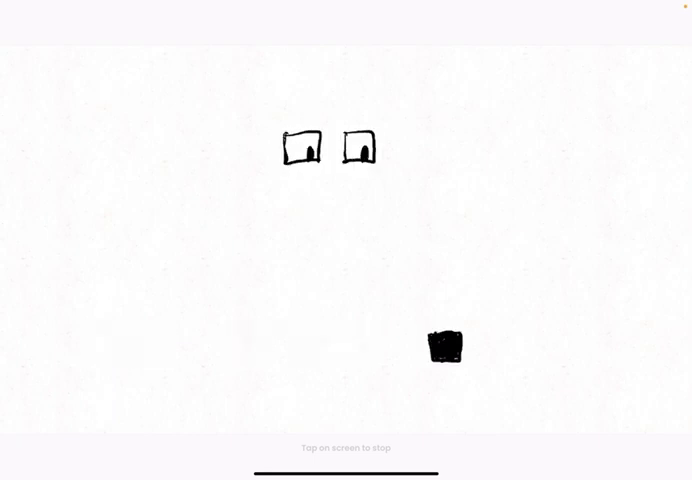